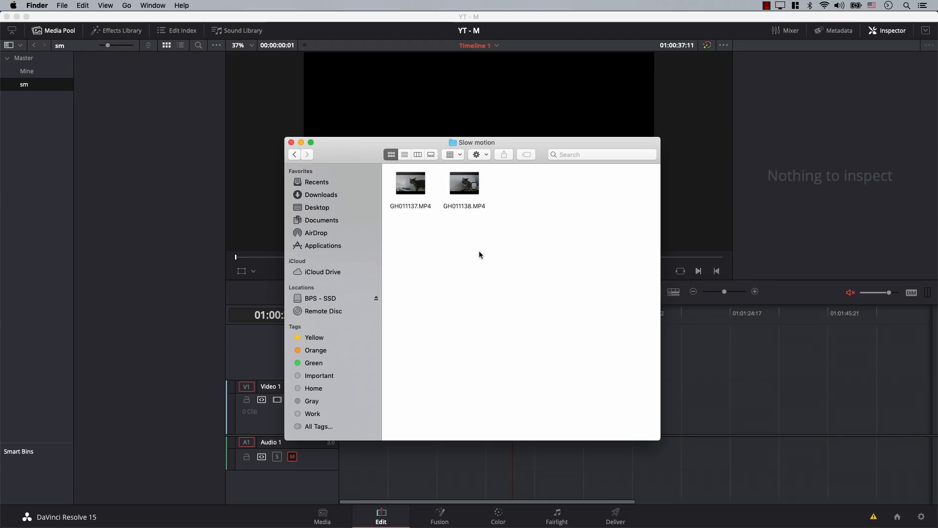
mouse_move(470, 246)
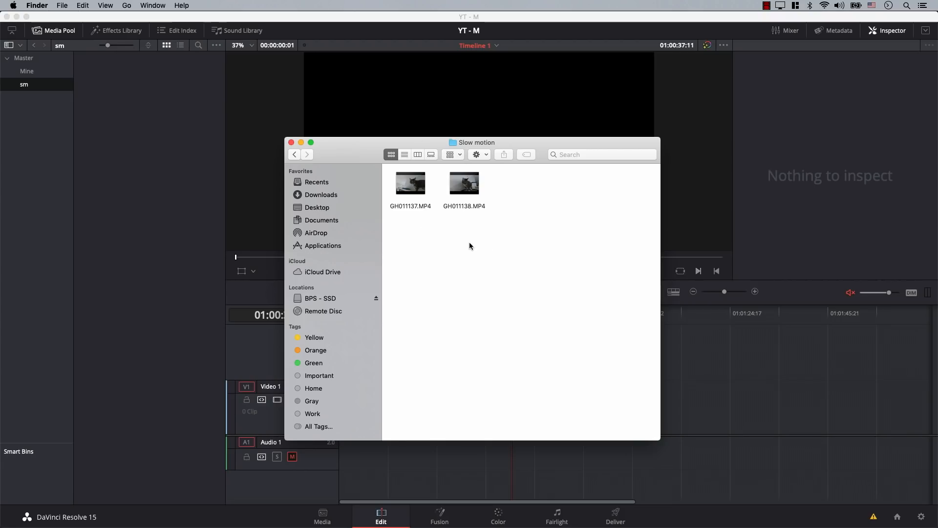
- Select GH011137.MP4 and GH011138.MP4 in the Finder Slow motion folder for import
click(464, 182)
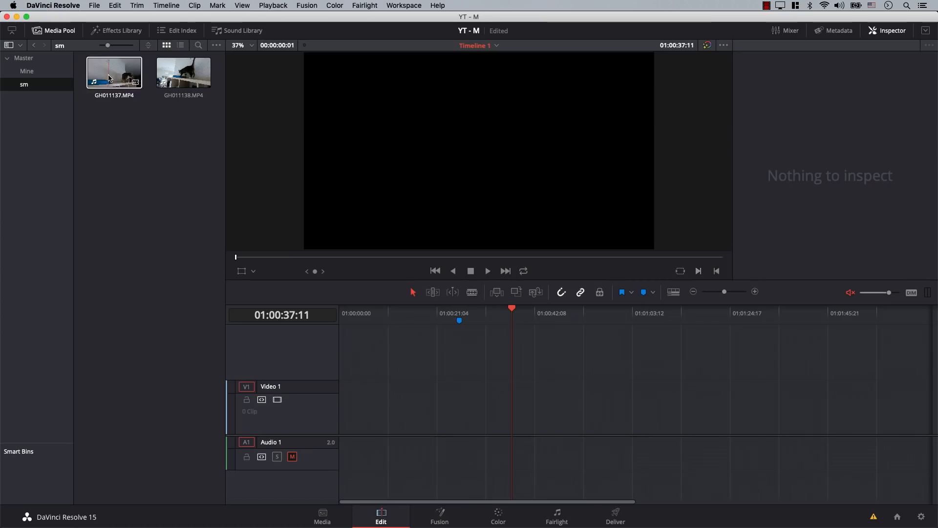
- Load GH011137.MP4 into the source viewer and scrub through the cat footage
double_click(113, 72)
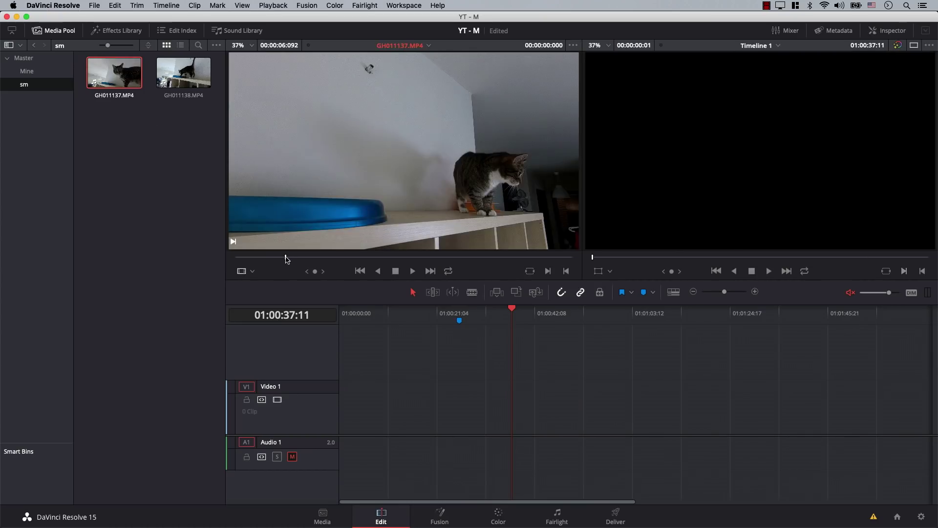
click(412, 271)
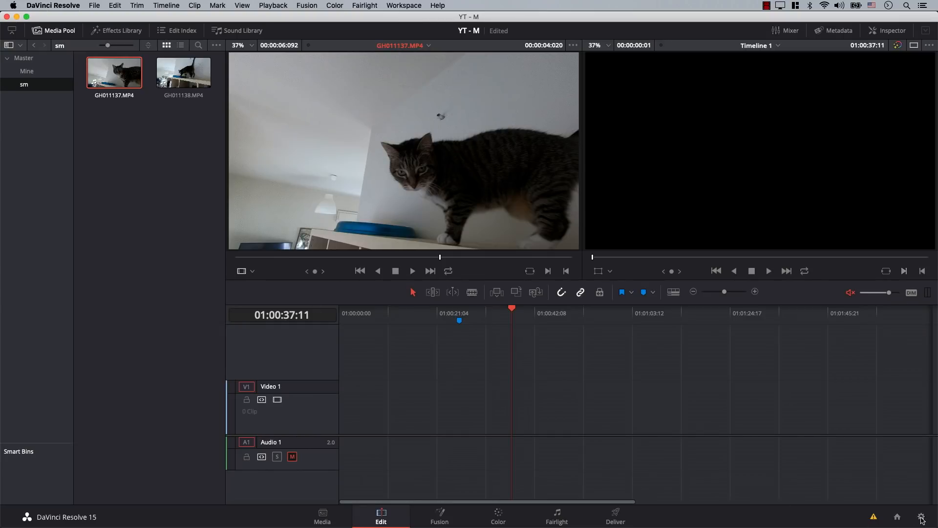
click(921, 515)
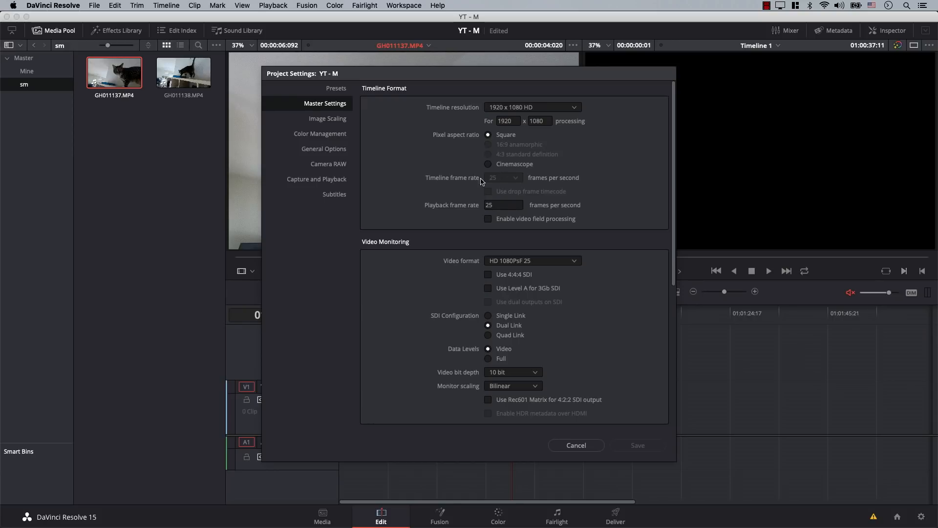
click(577, 445)
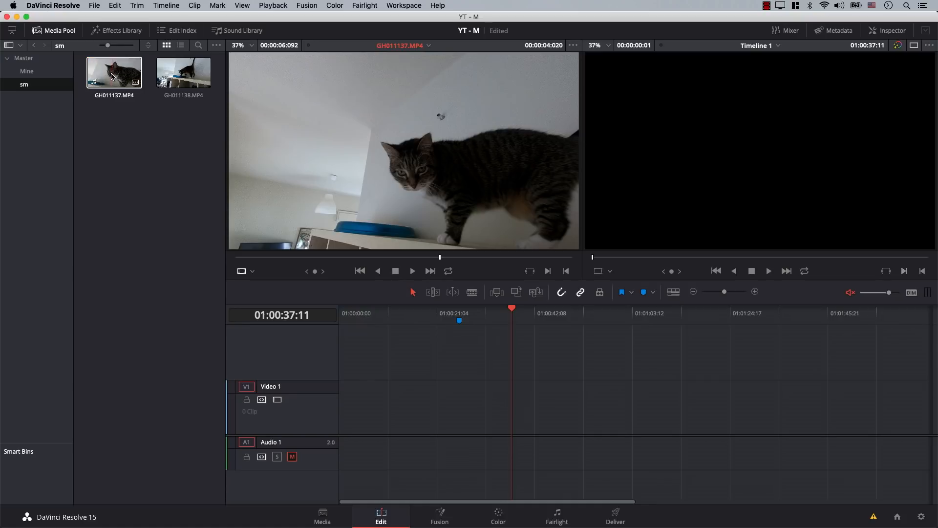
- Bring up Clip Attributes for GH011137.MP4 from its media pool context menu
right_click(113, 76)
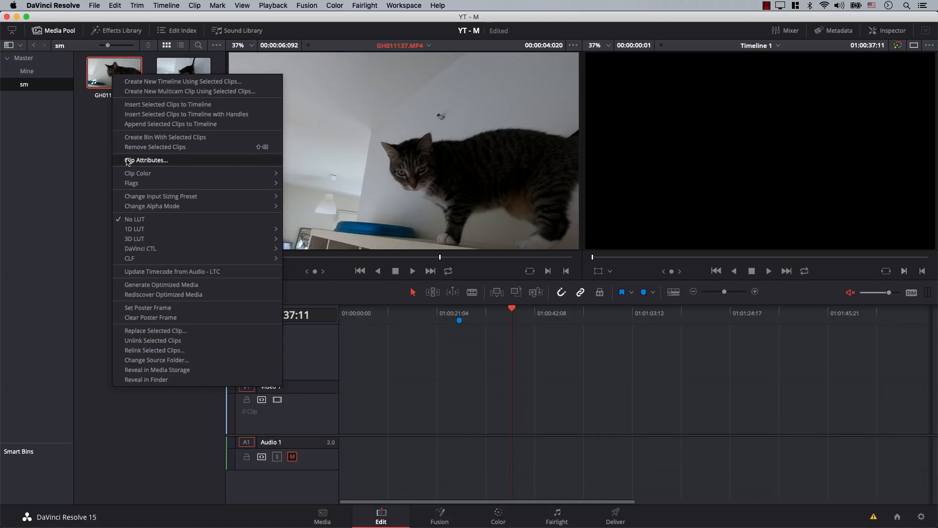
click(145, 160)
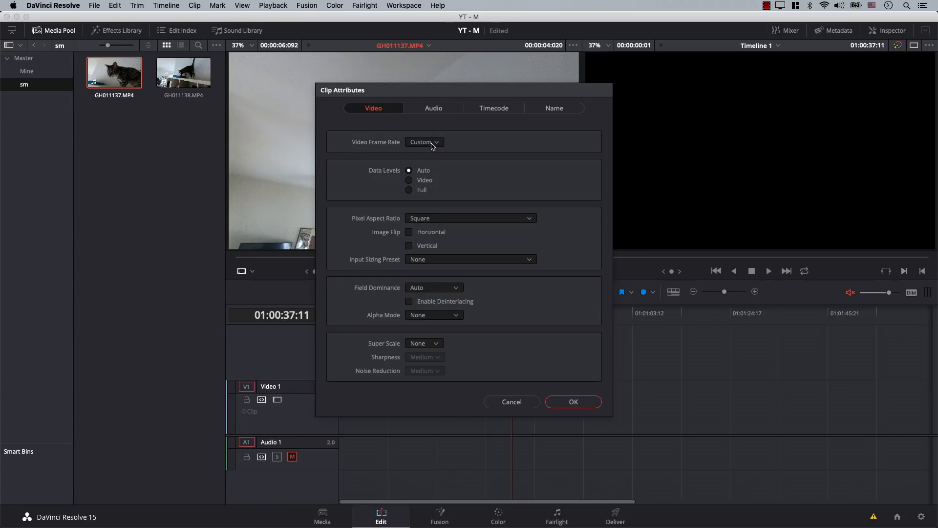
mouse_move(405, 141)
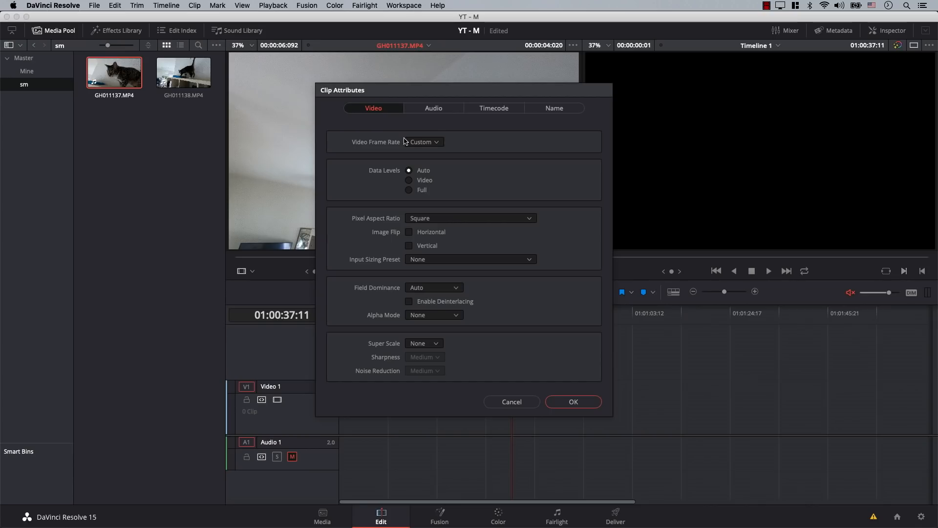
- Set GH011137.MP4's video frame rate to 25, then to Custom, and apply the attributes
click(423, 142)
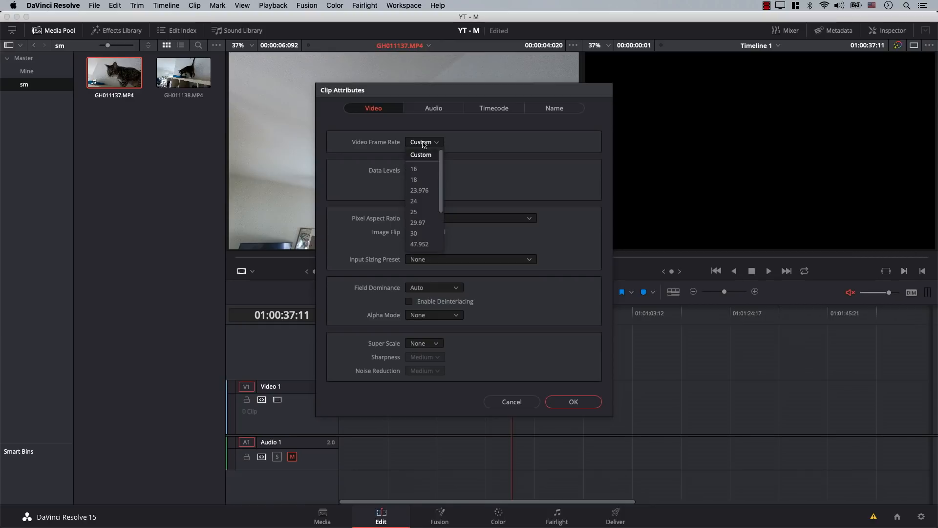
click(413, 211)
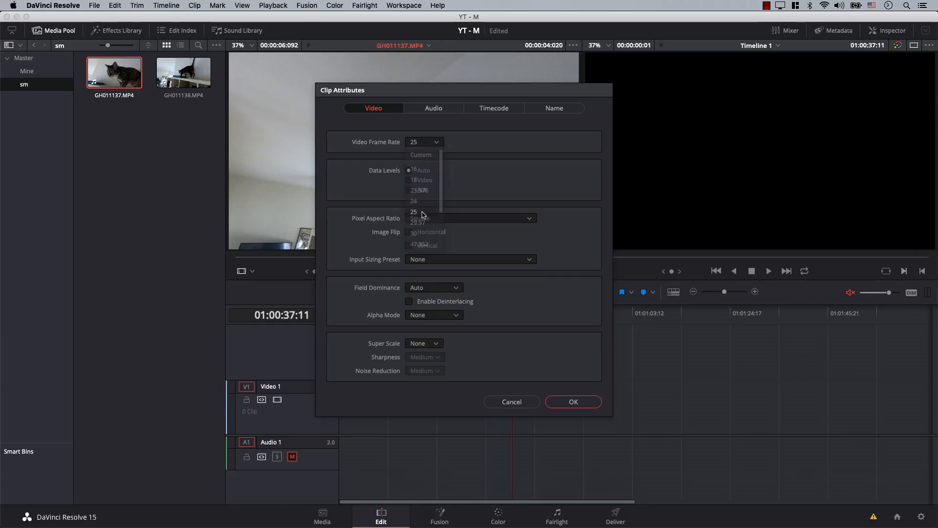
click(572, 401)
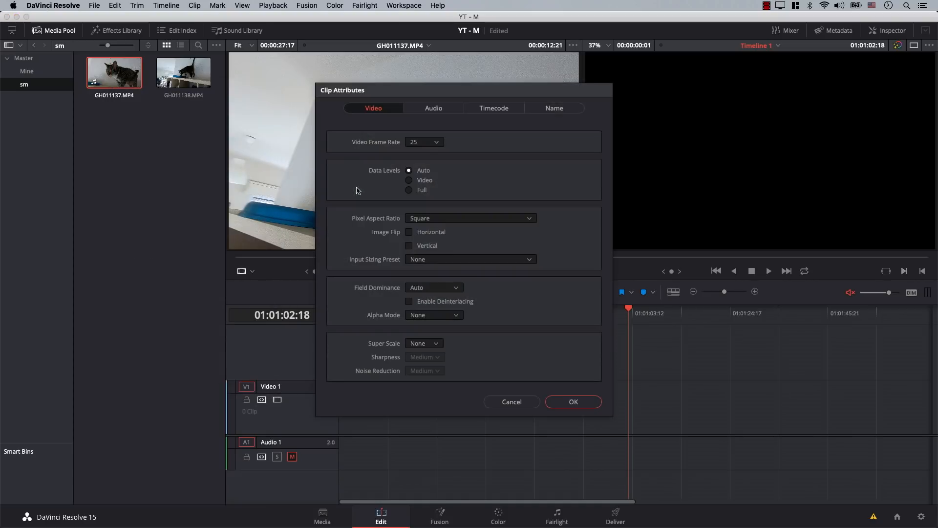
click(424, 142)
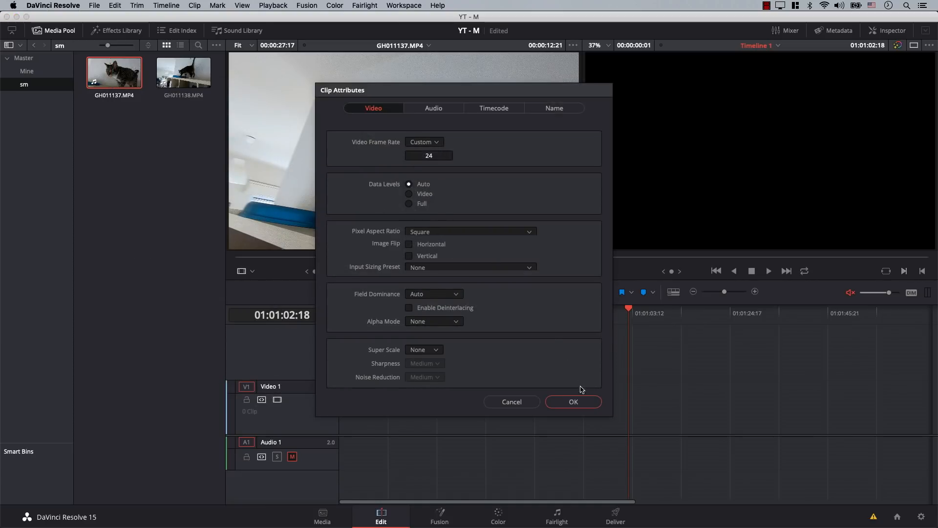
click(572, 401)
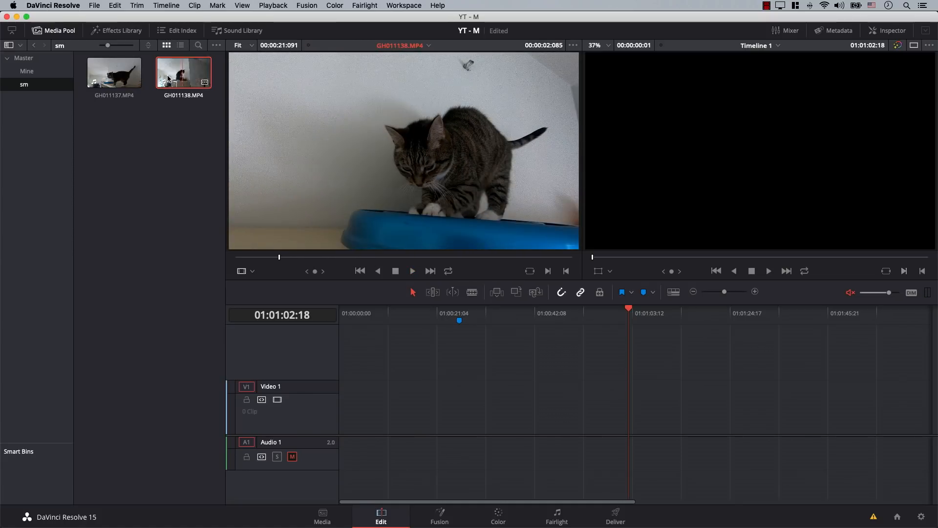
- Place GH011138.MP4 from the media pool onto the Video 1 track of Timeline 1
drag(183, 73, 419, 347)
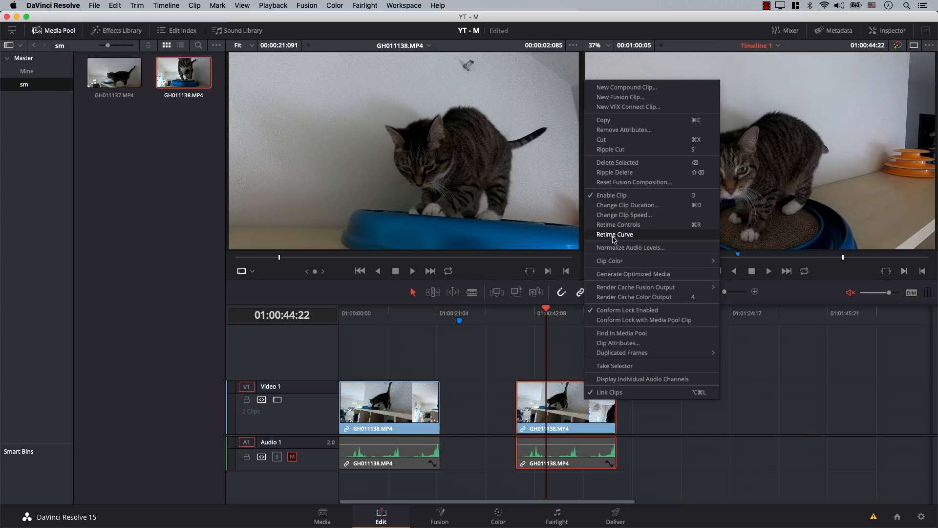
mouse_move(618, 224)
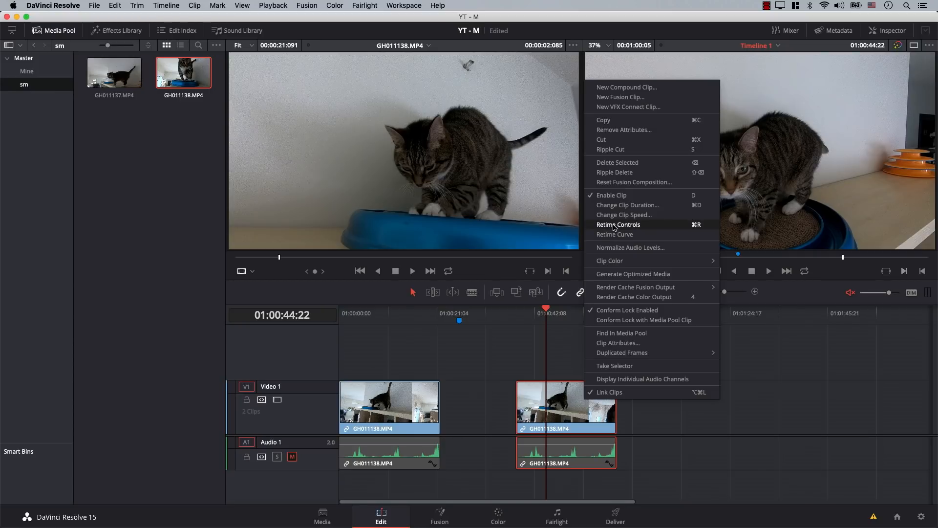
- Enable Retime Controls on the second GH011138.MP4 clip and change its speed to 25%
click(617, 224)
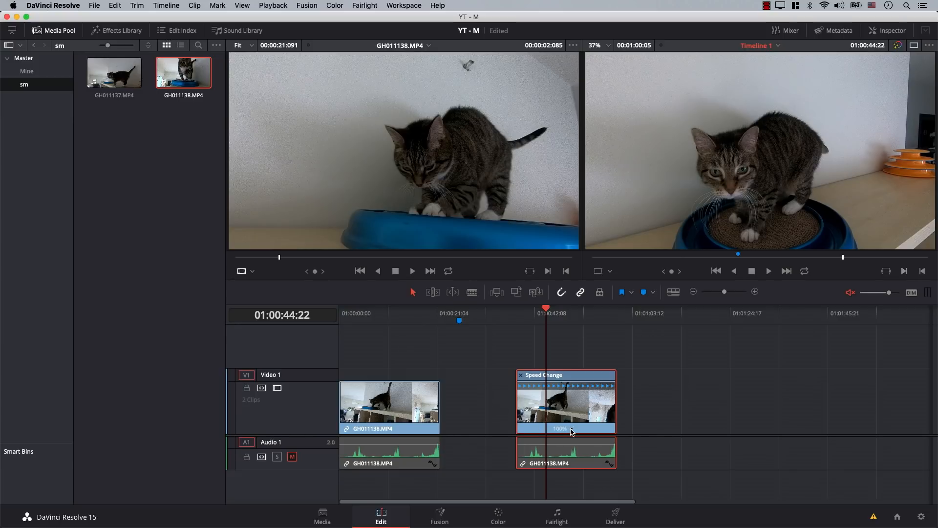
right_click(571, 430)
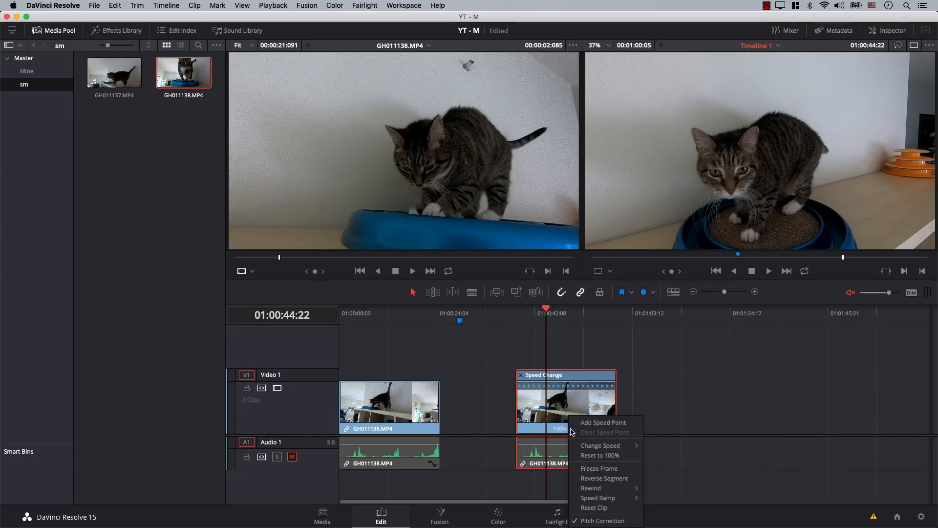
mouse_move(600, 446)
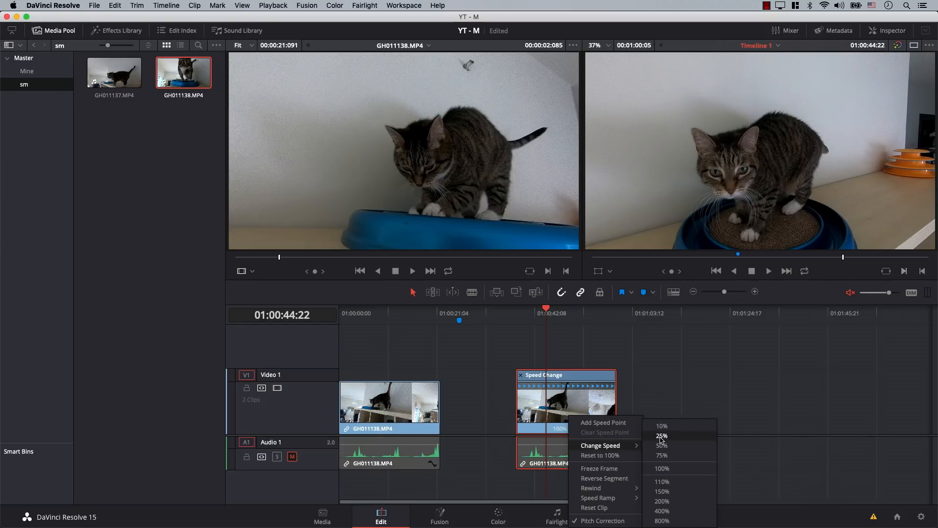
click(662, 436)
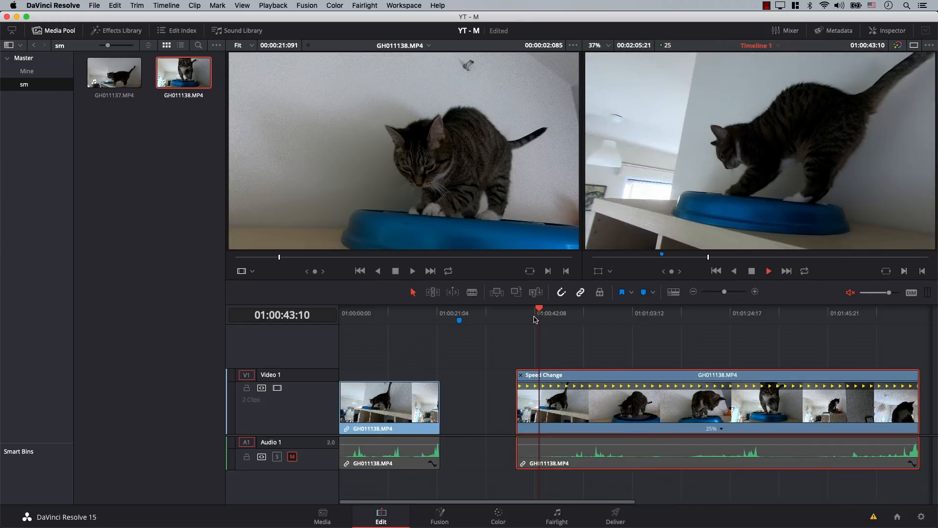